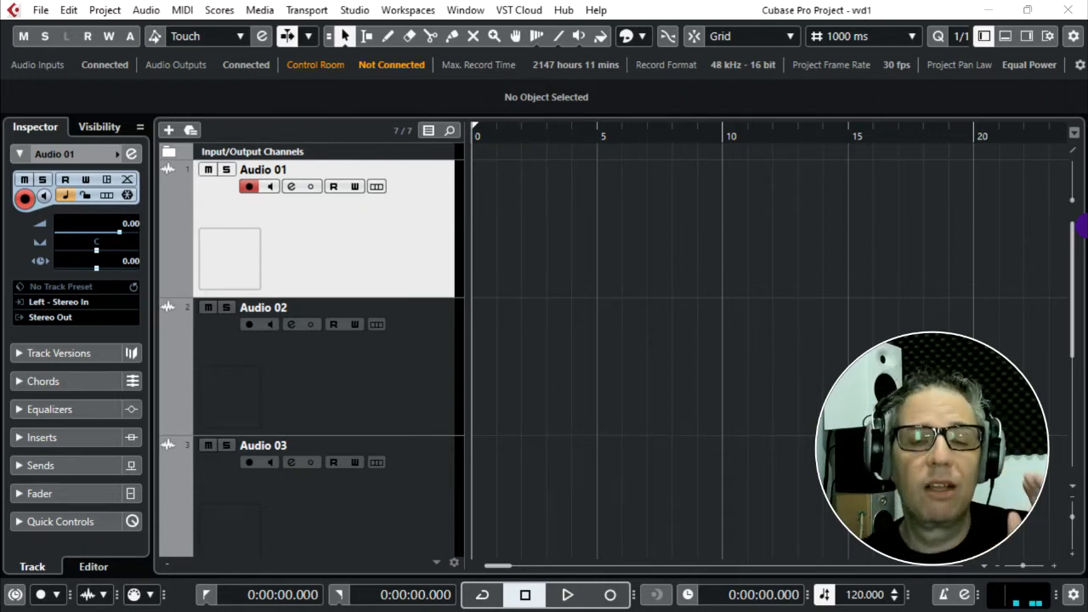
pyautogui.moveTo(816, 289)
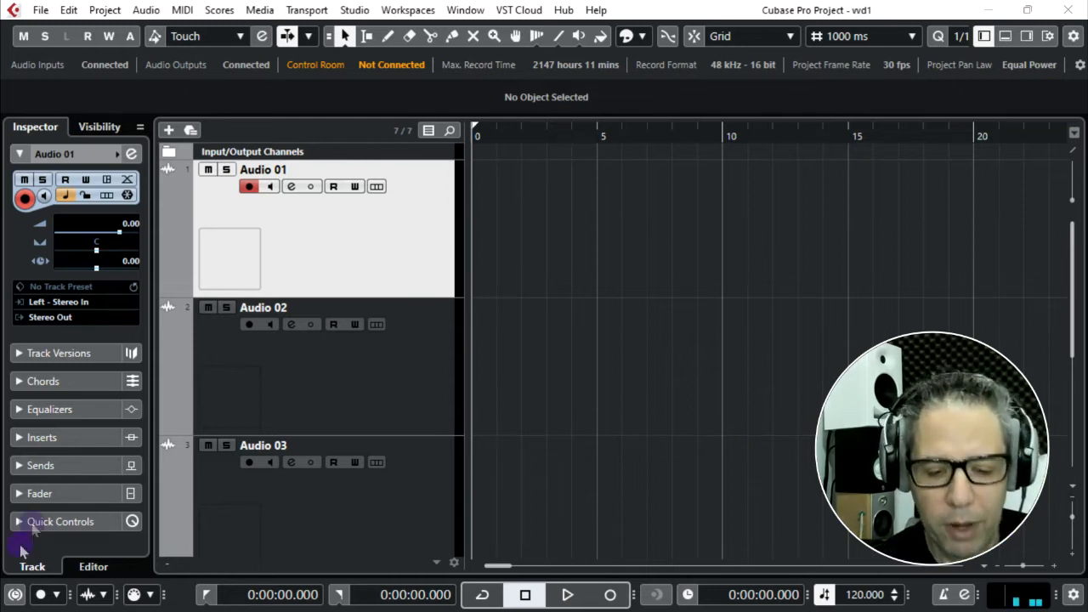
pyautogui.moveTo(348, 15)
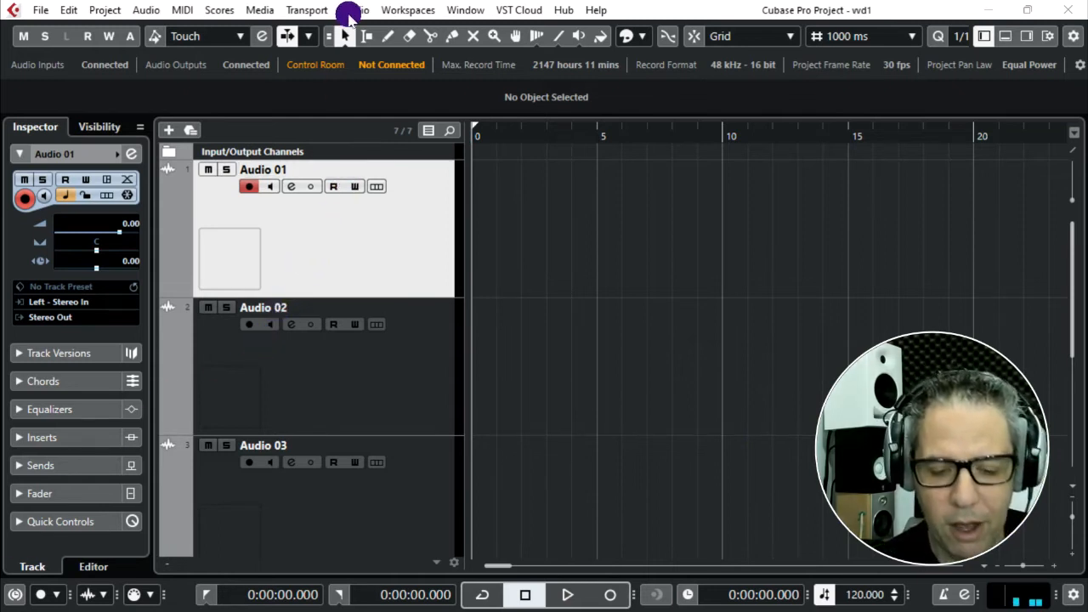
# Open Studio > Audio Connections on the Control Room page, showing Monitor 1 unconnected.
pyautogui.click(354, 9)
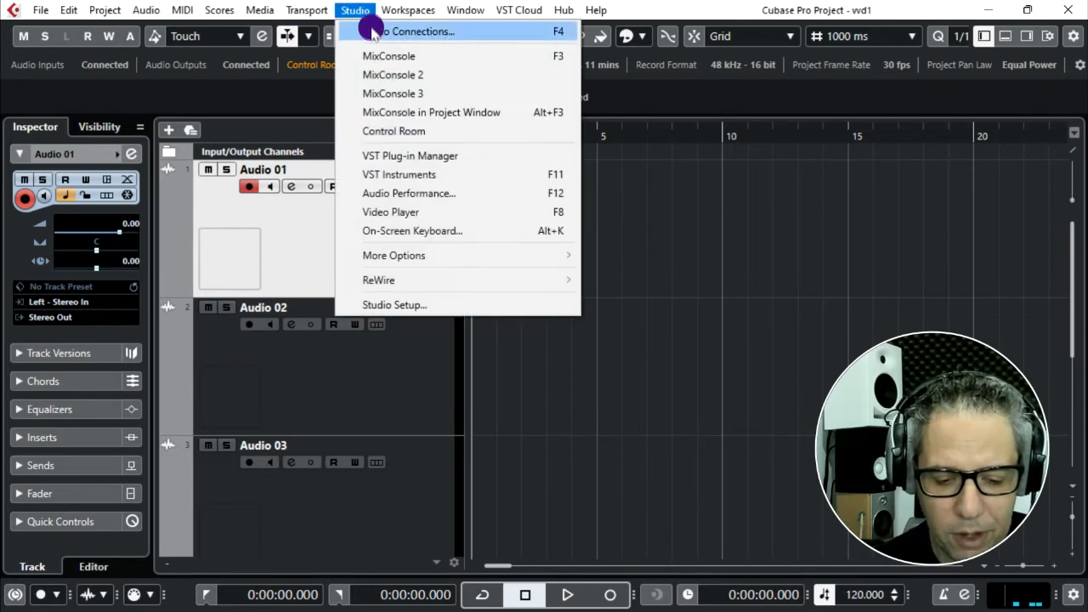
pyautogui.click(416, 32)
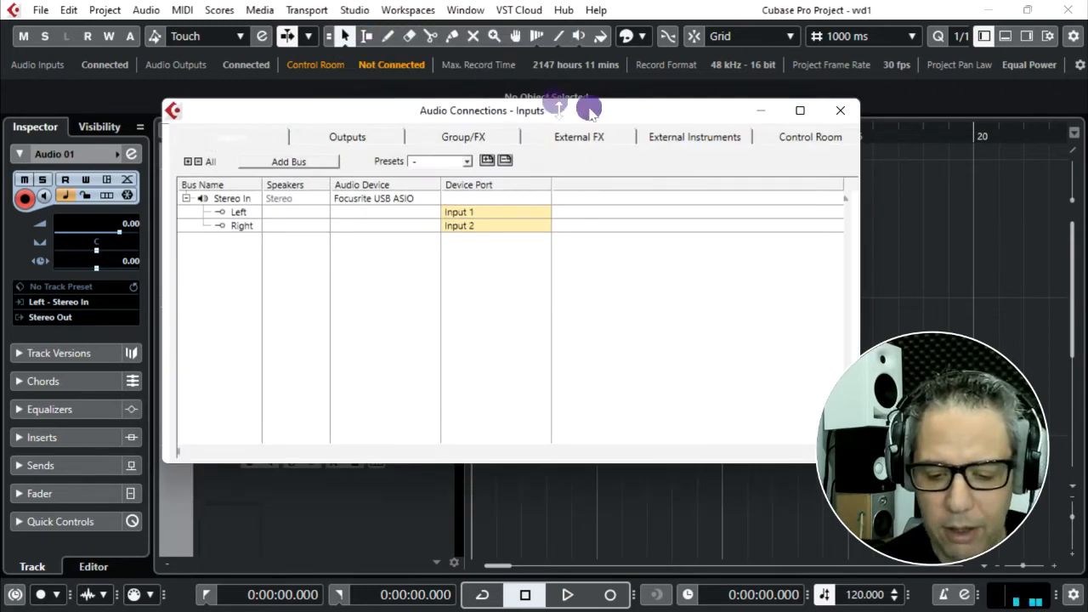
pyautogui.moveTo(791, 136)
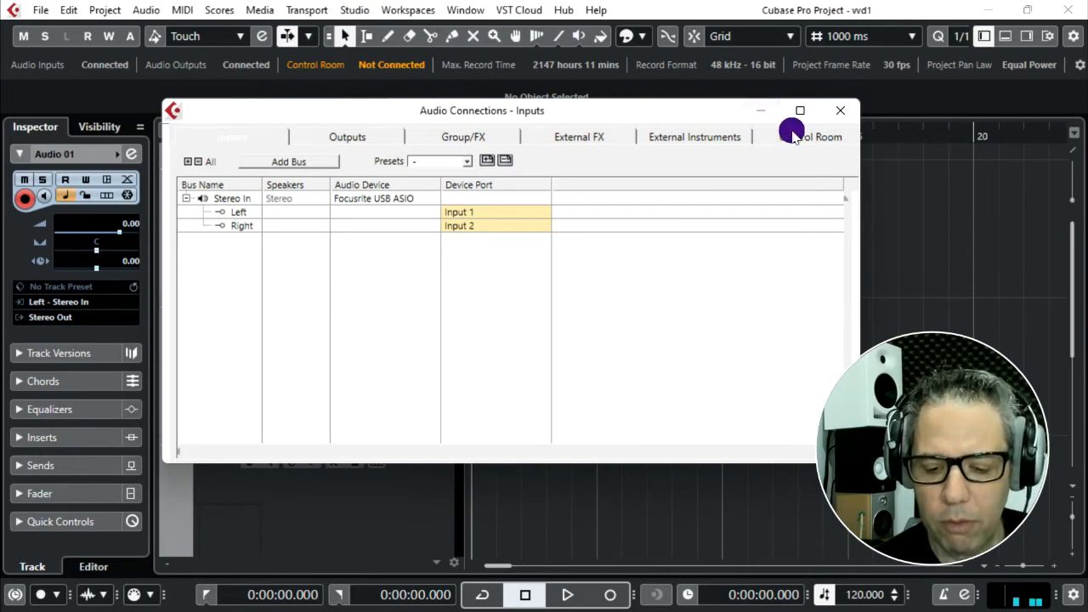
pyautogui.click(810, 137)
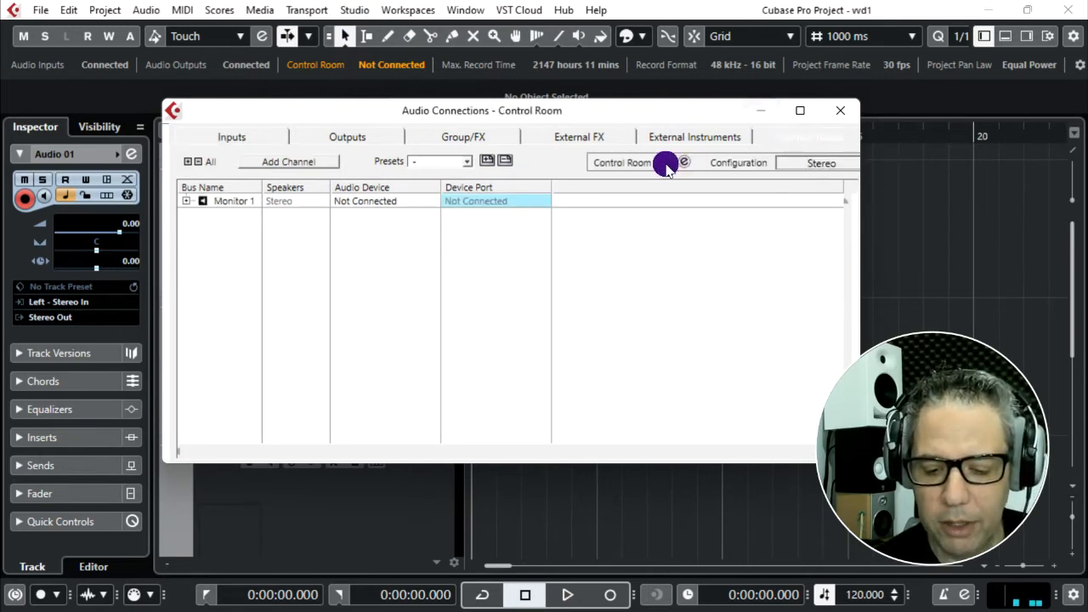
pyautogui.moveTo(685, 163)
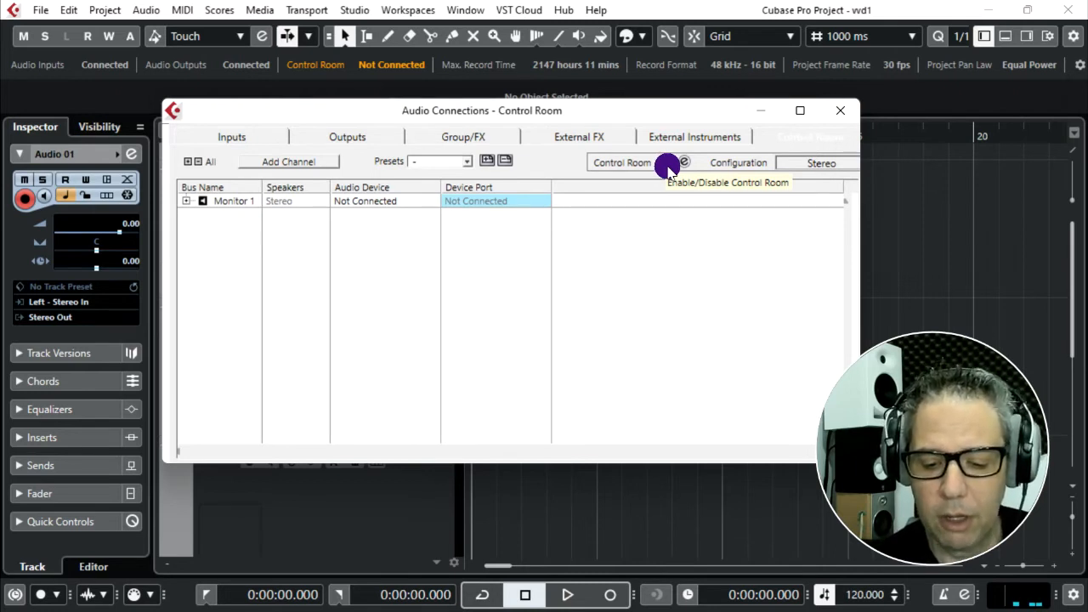
# Switch off the Control Room power button and confirm Disable, removing Monitor 1.
pyautogui.click(668, 163)
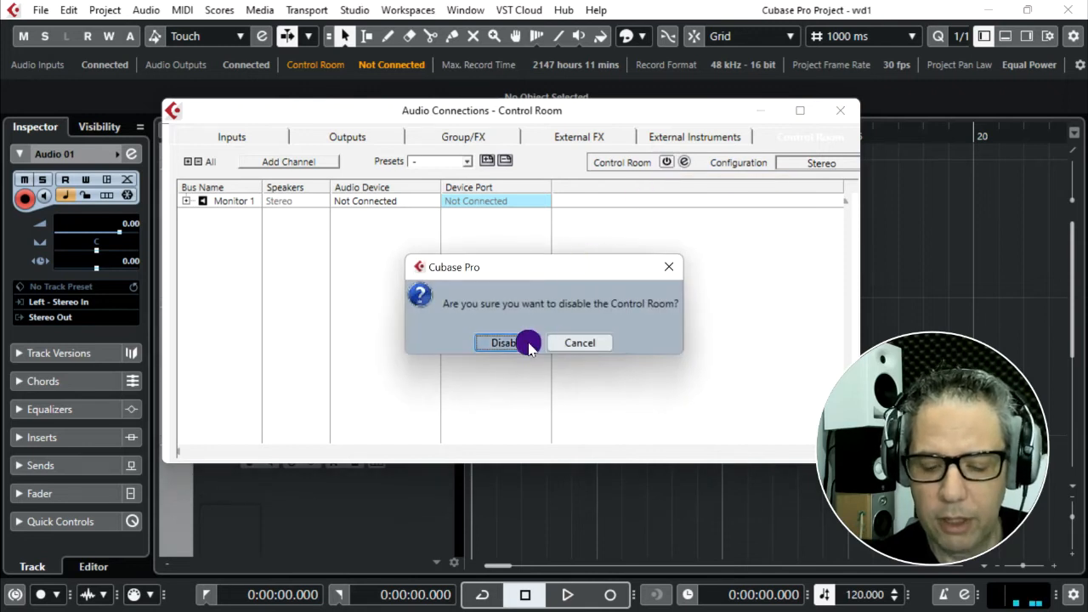
pyautogui.click(502, 342)
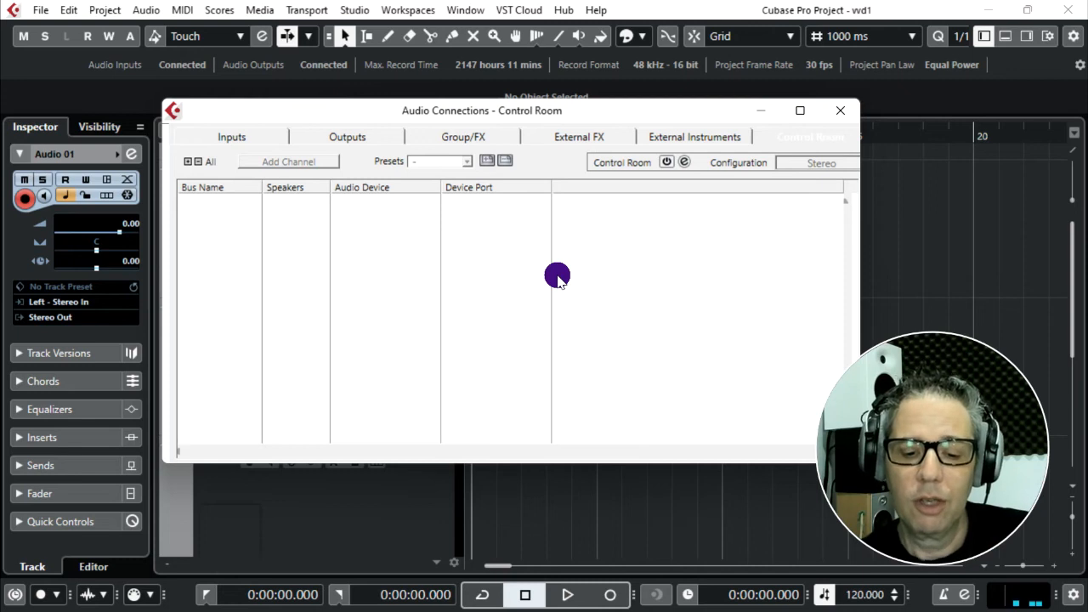
pyautogui.moveTo(786, 242)
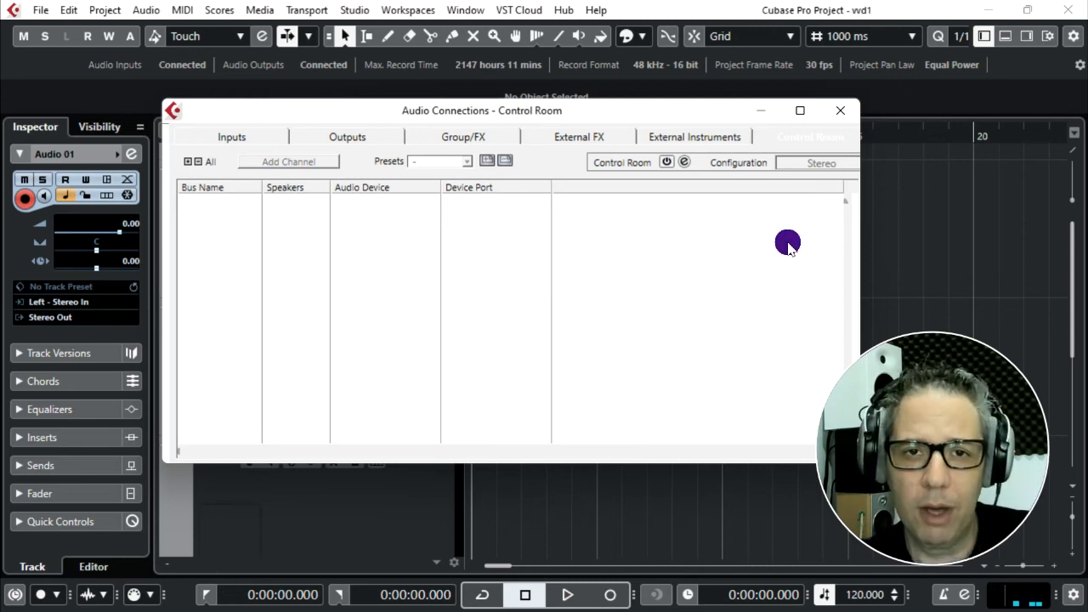
# Return to the Control Room page and disable the Control Room again, confirming with Disable.
pyautogui.click(231, 137)
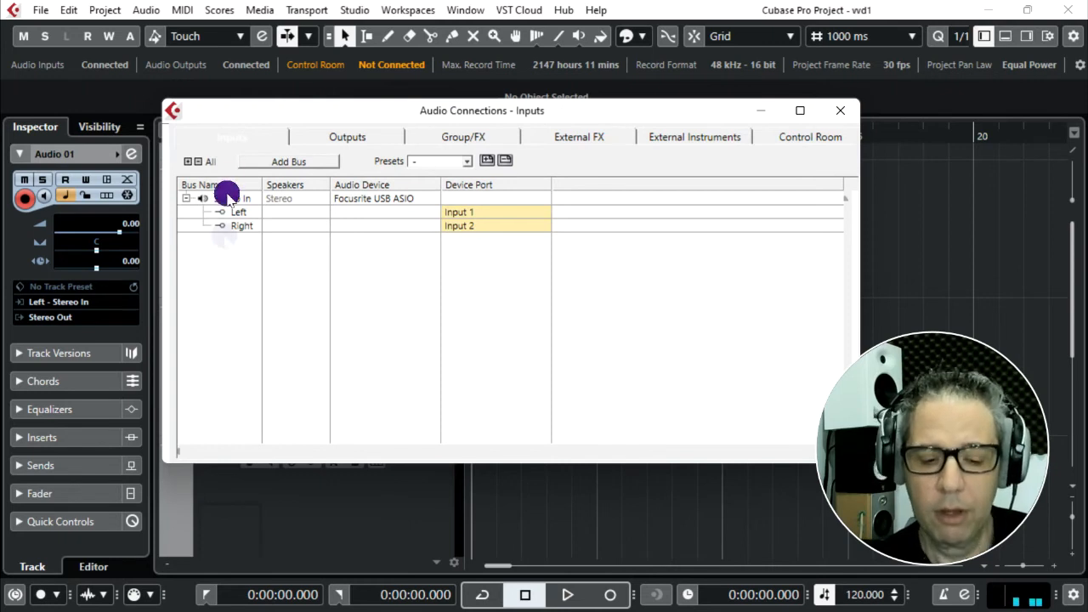
pyautogui.click(810, 137)
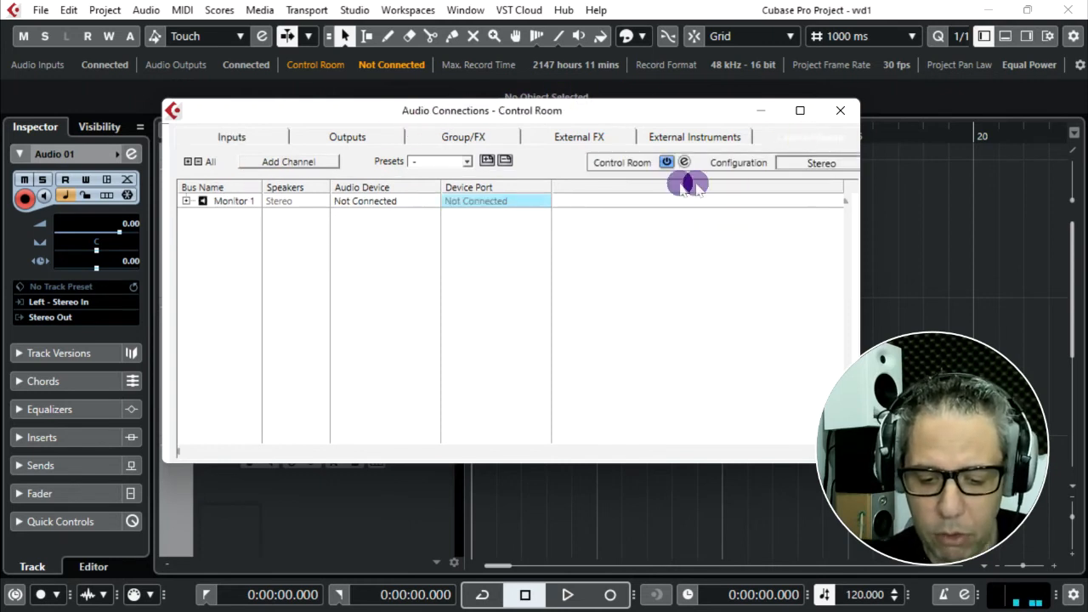
pyautogui.click(667, 162)
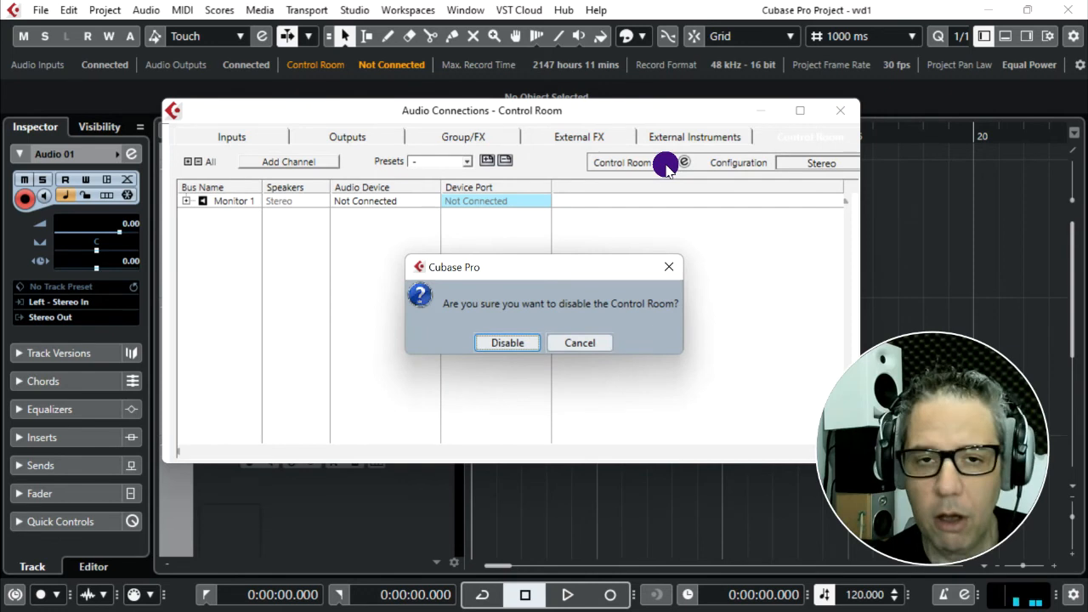
pyautogui.click(507, 342)
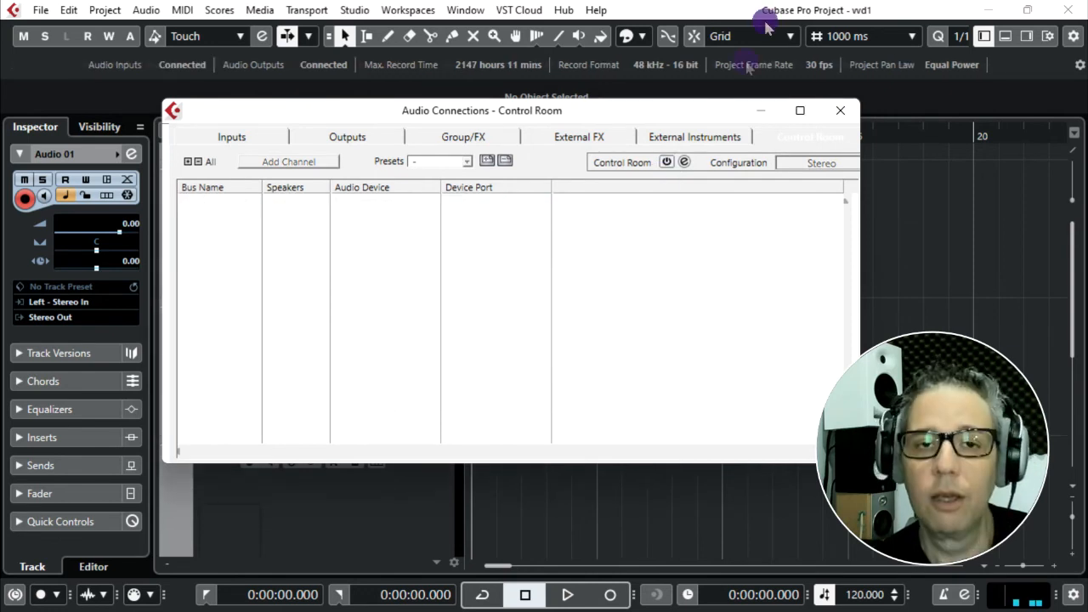